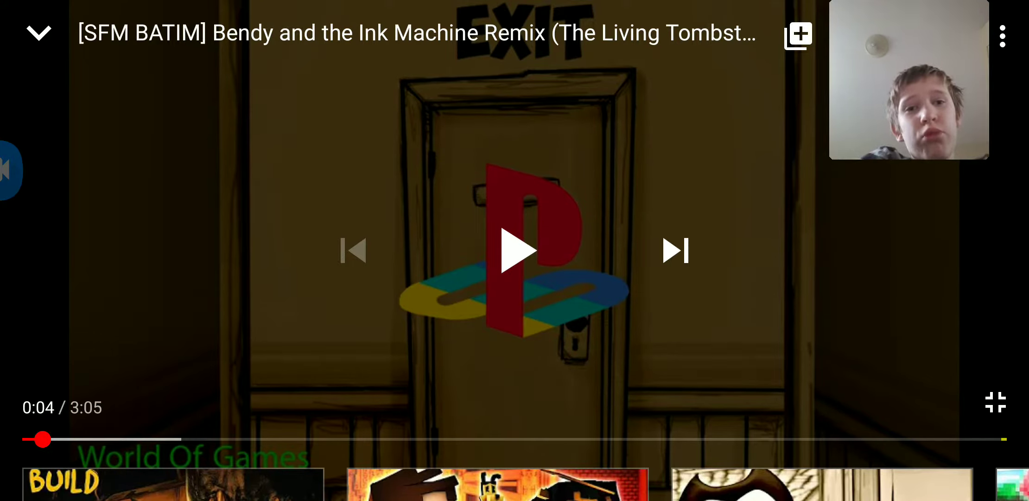
Play the Bendy and the Ink Machine remix to its final seconds and leave full-screen.
left_click(518, 251)
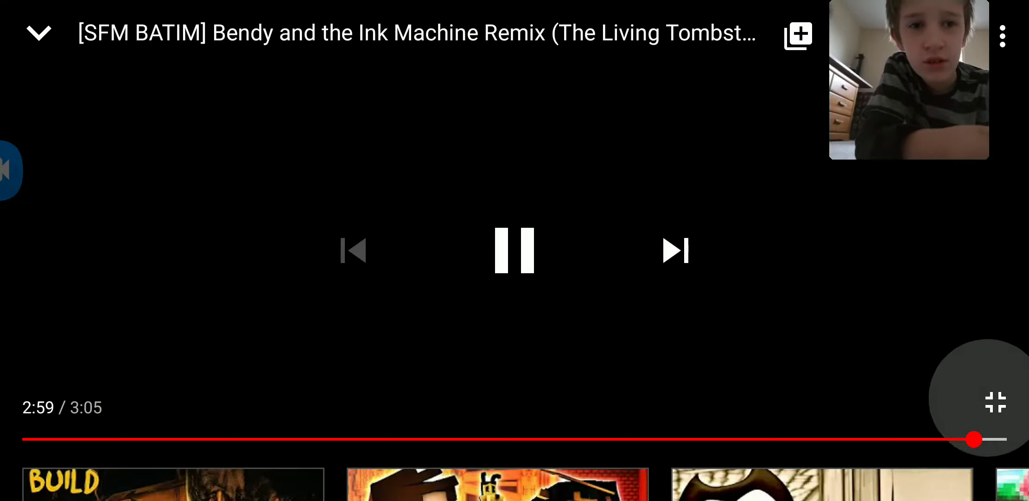
left_click(995, 402)
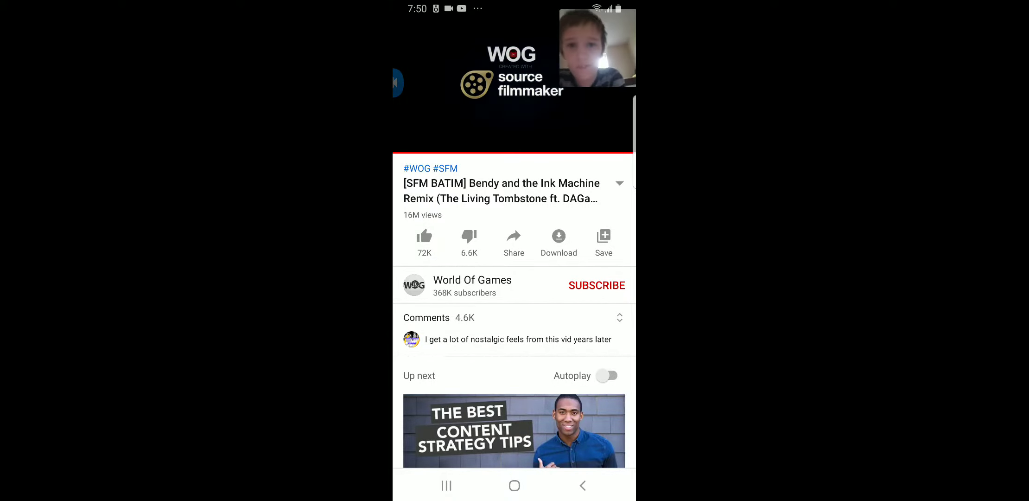